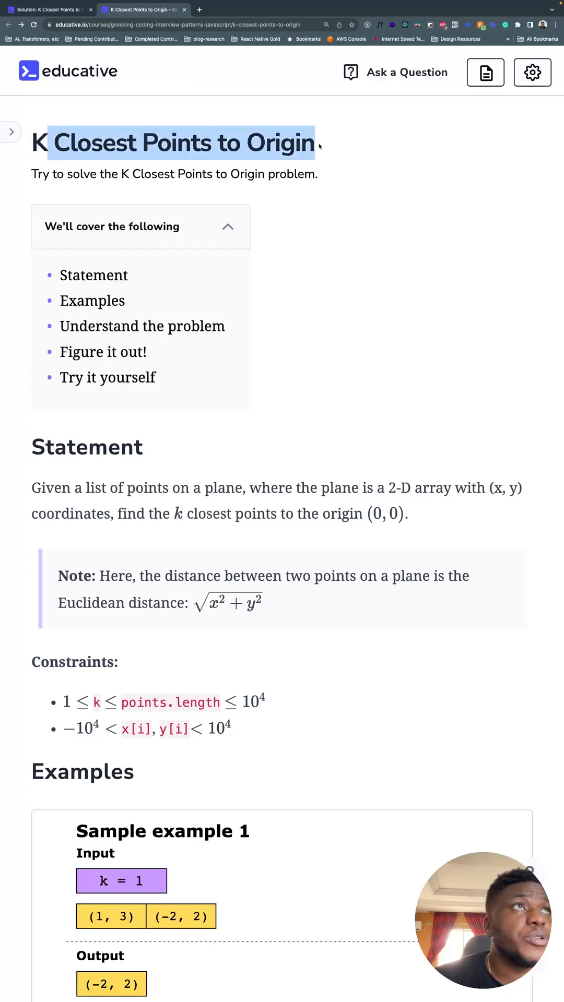
- Move down past the statement, Euclidean-distance note and constraints to the first sample example
scroll("down", 3)
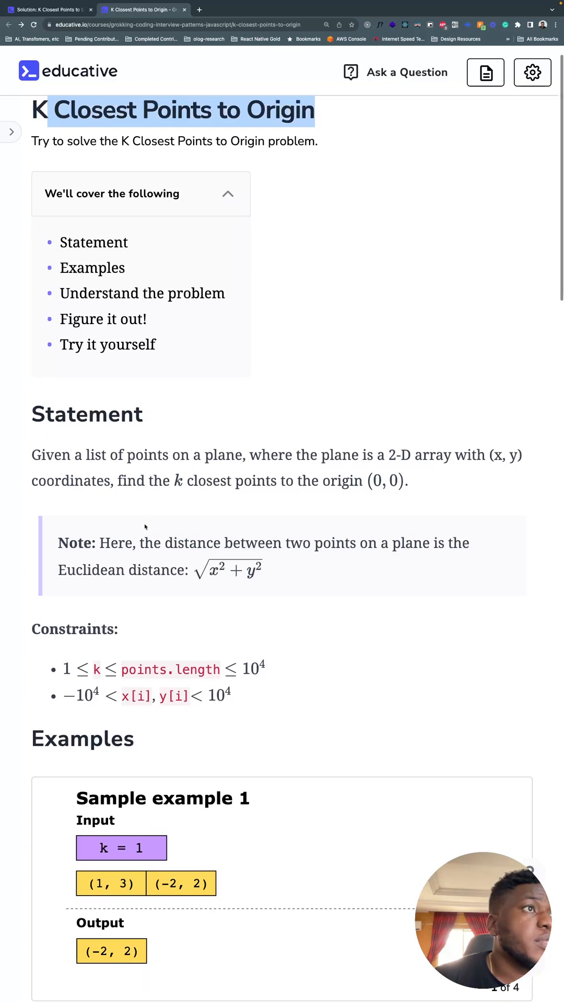
scroll("down", 3)
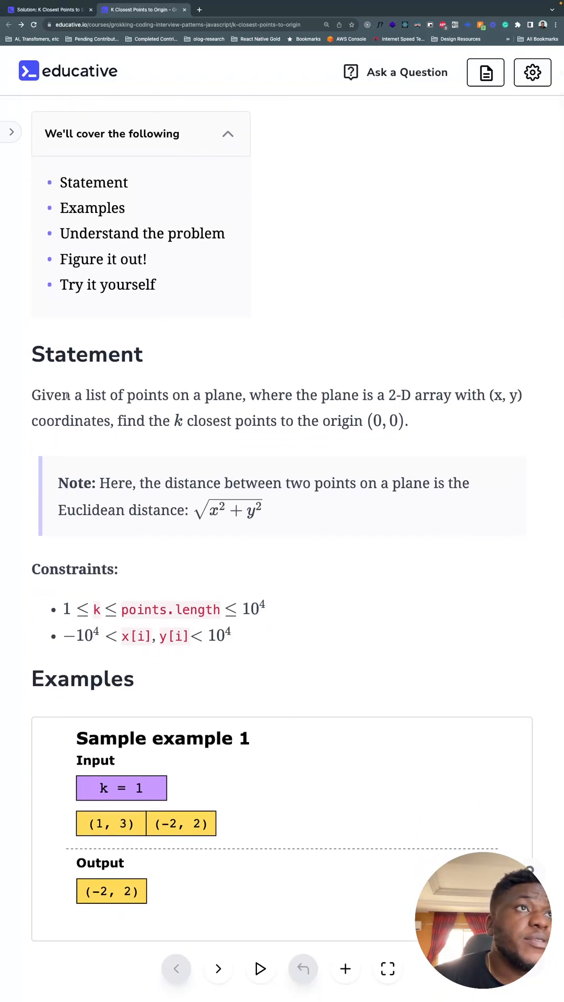
left_click_drag(32, 395, 260, 395)
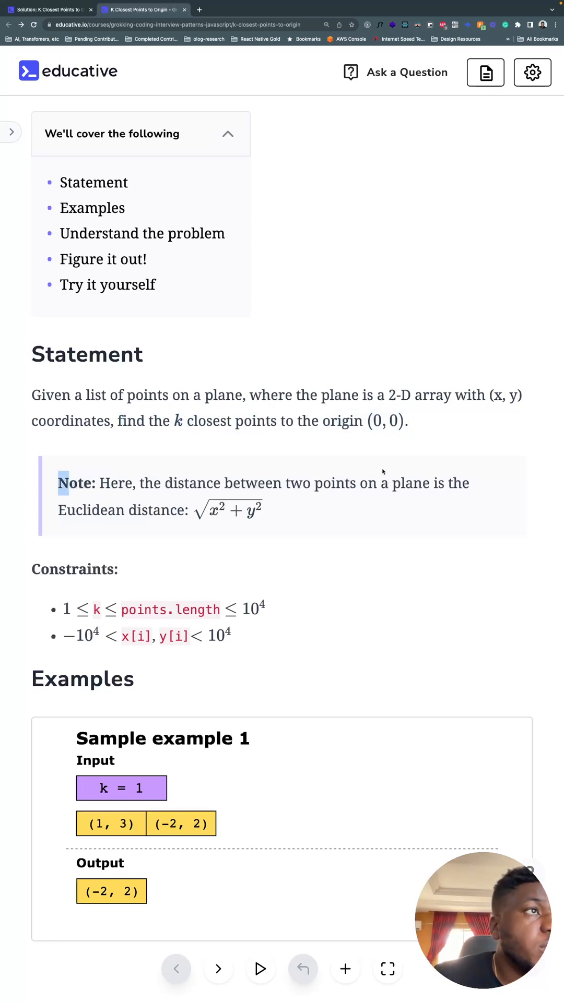
left_click_drag(58, 483, 172, 510)
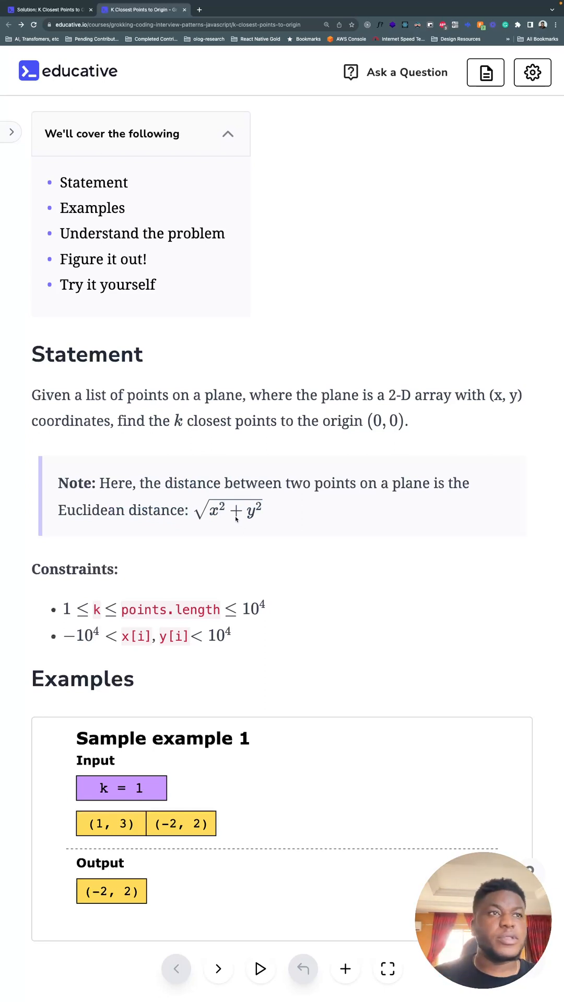
scroll("down", 3)
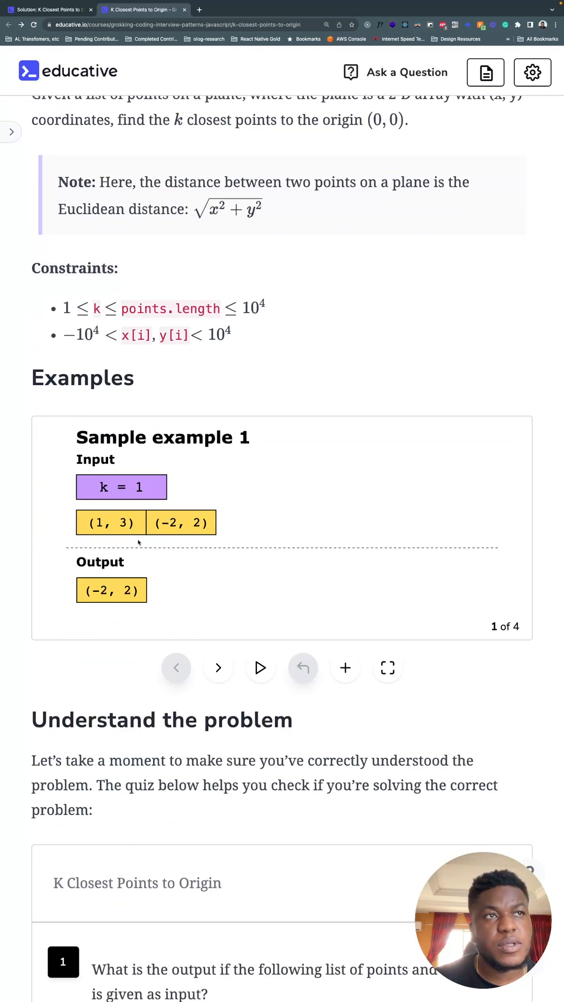
- Advance the examples slideshow to Sample example 2 with k = 2 and output (1, 3), (2, -1)
left_click(218, 668)
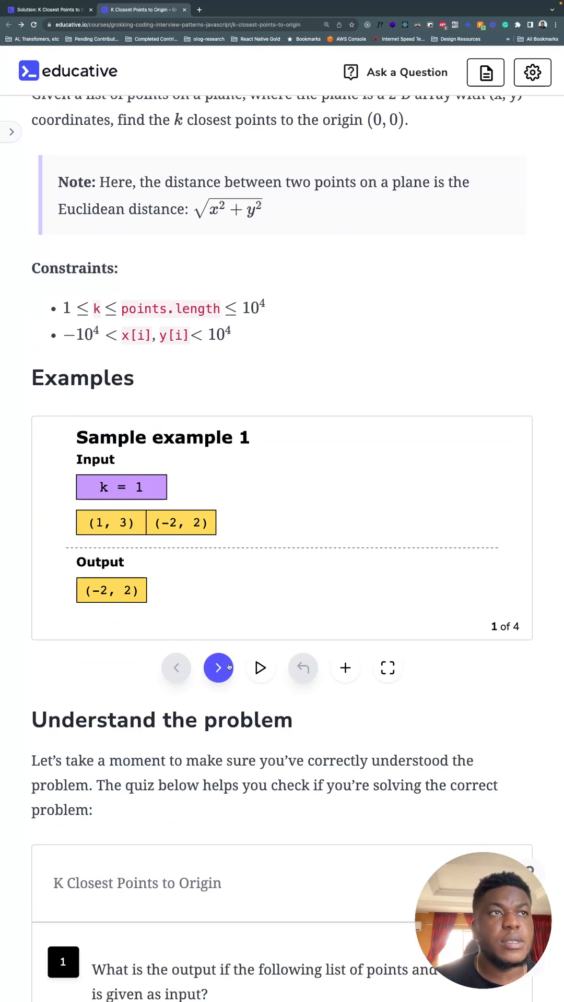
left_click(218, 667)
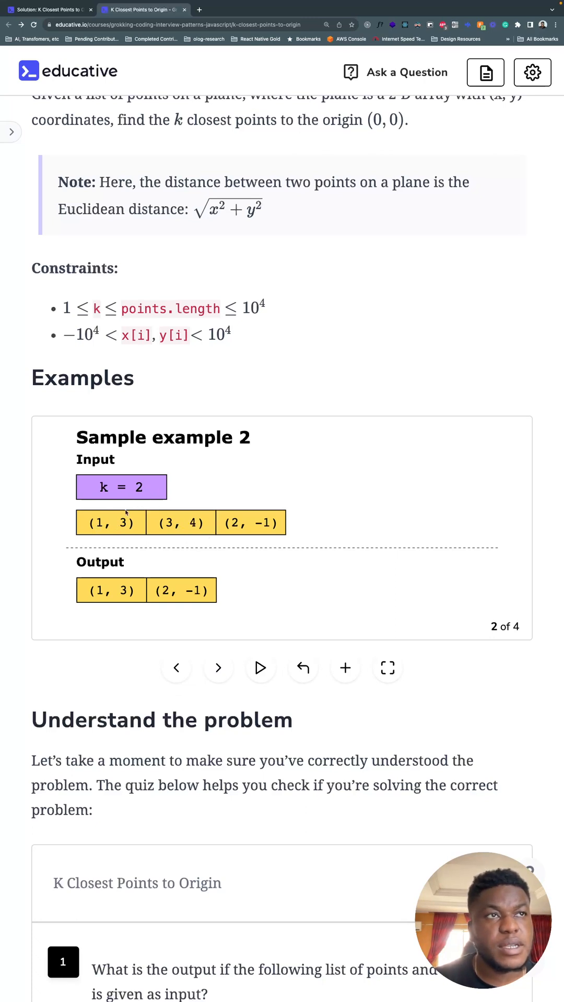
mouse_move(275, 515)
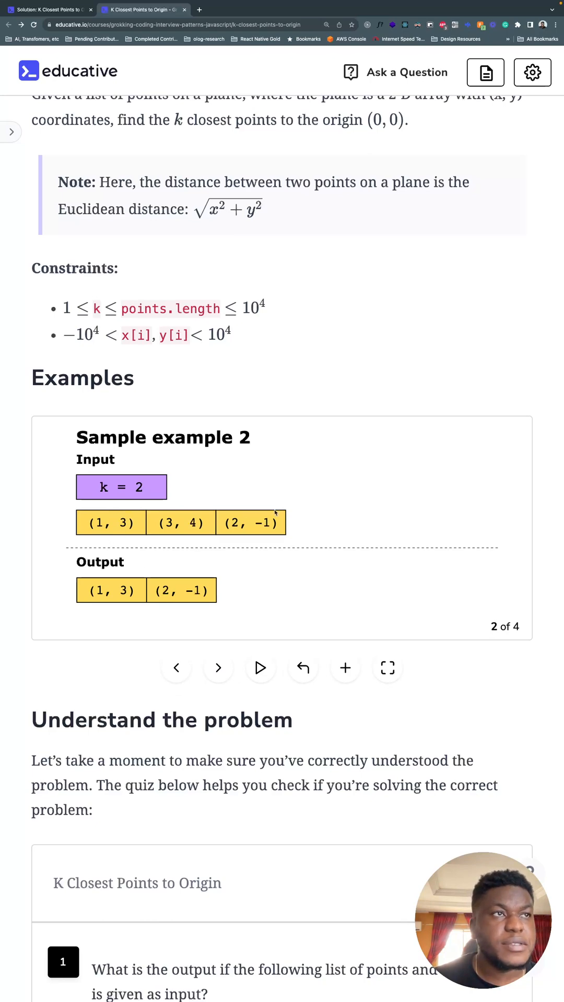
mouse_move(294, 554)
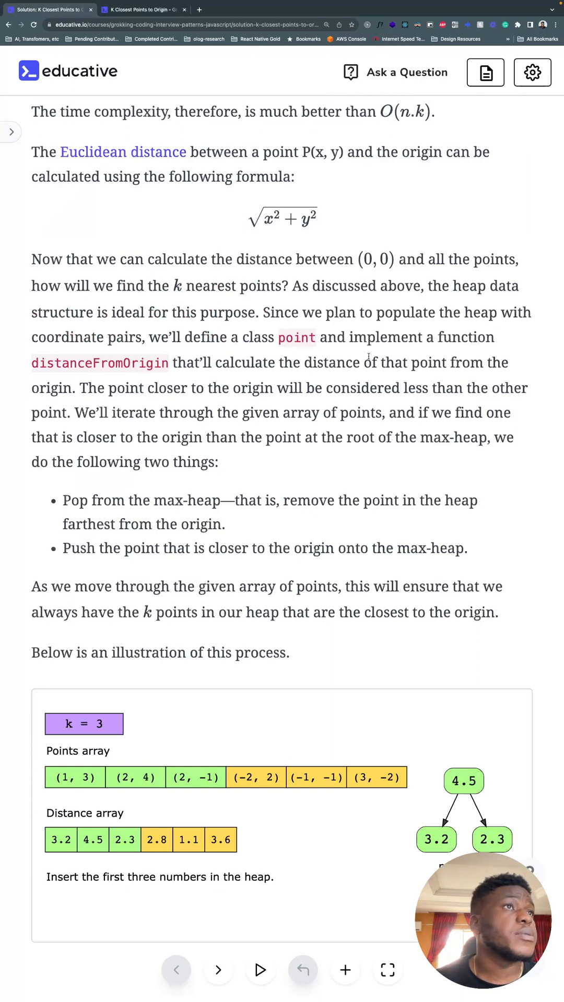
- Highlight a word in the max-heap explanation and move down to the k = 3 heap illustration
double_click(297, 338)
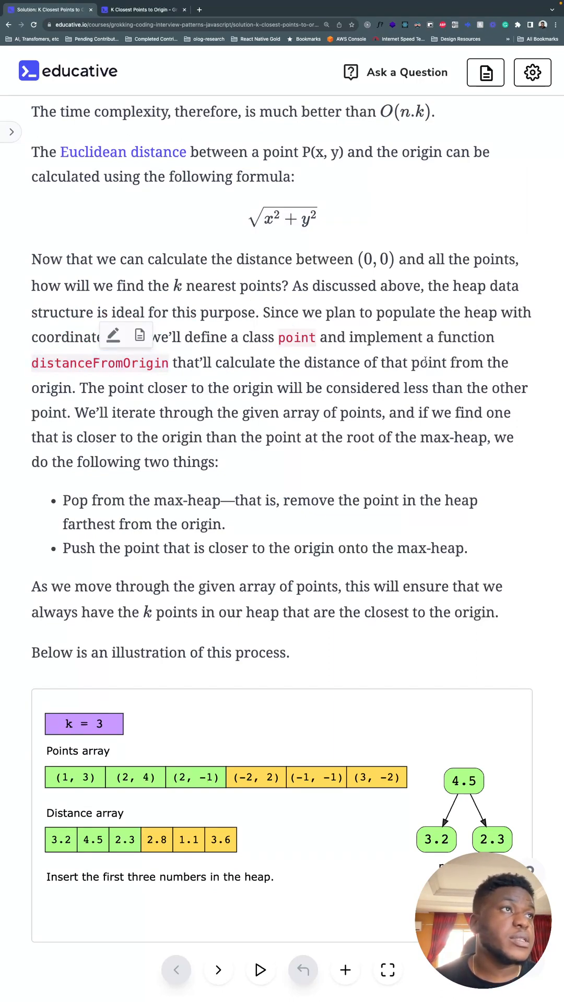
scroll("down", 3)
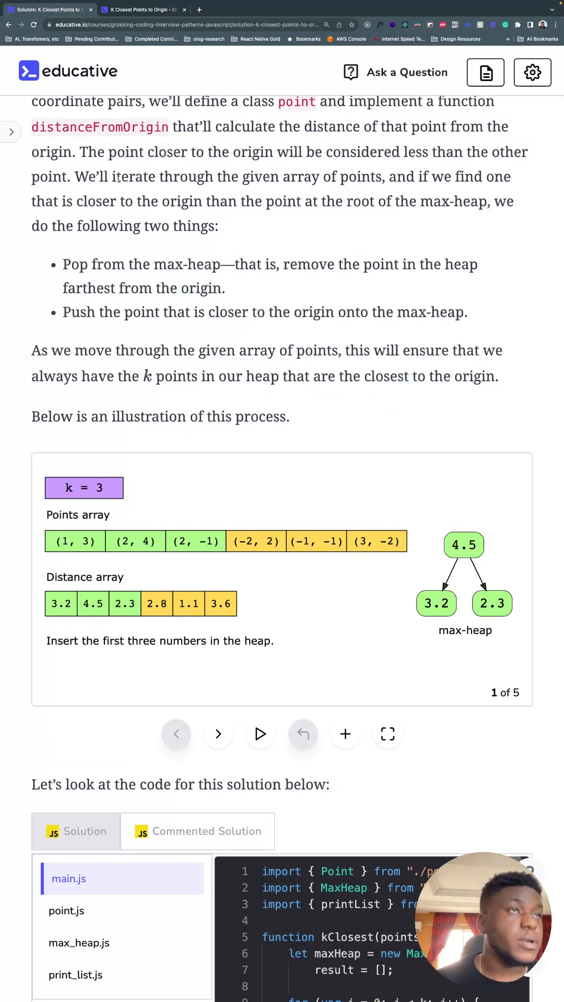
mouse_move(229, 141)
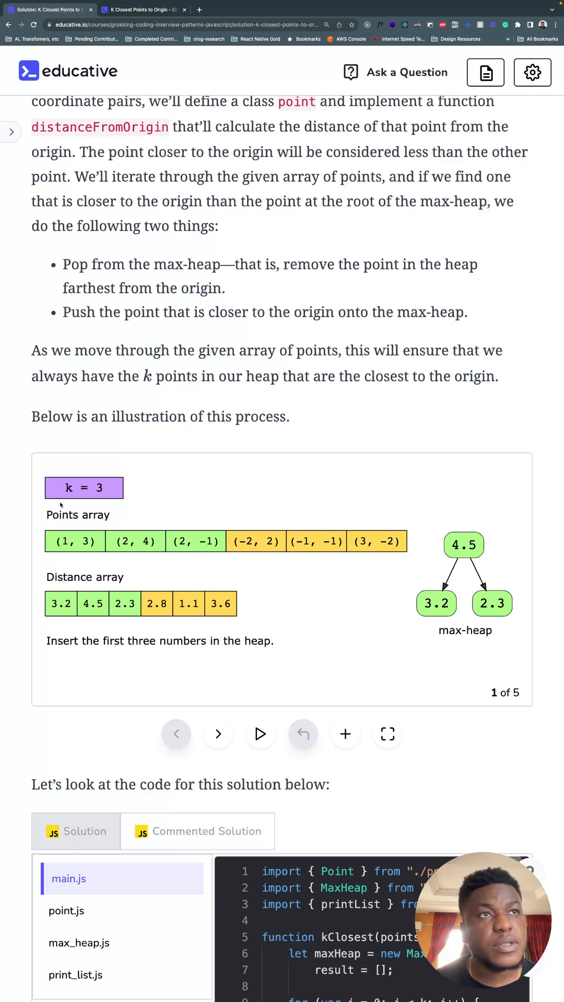
mouse_move(91, 529)
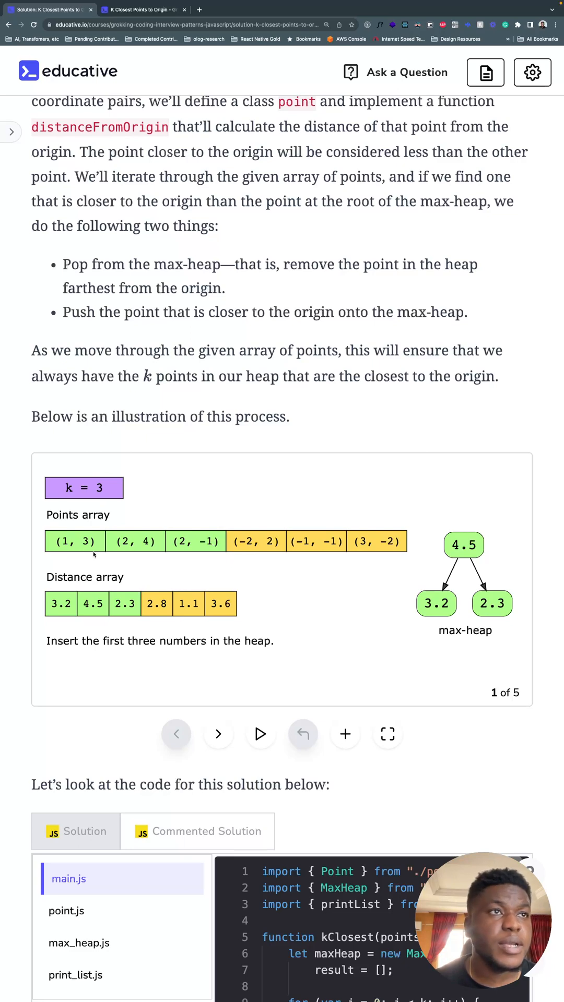
mouse_move(48, 235)
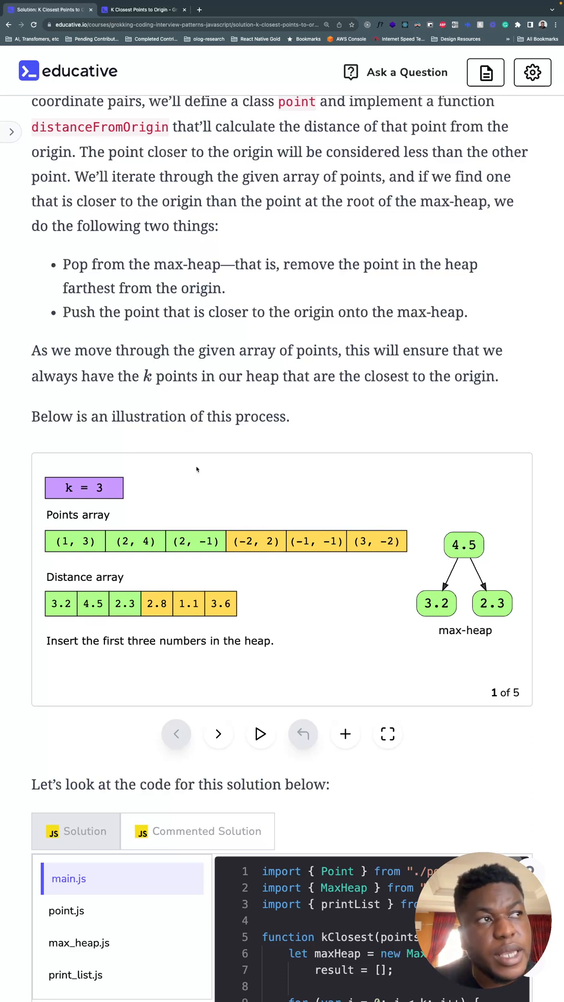
mouse_move(243, 561)
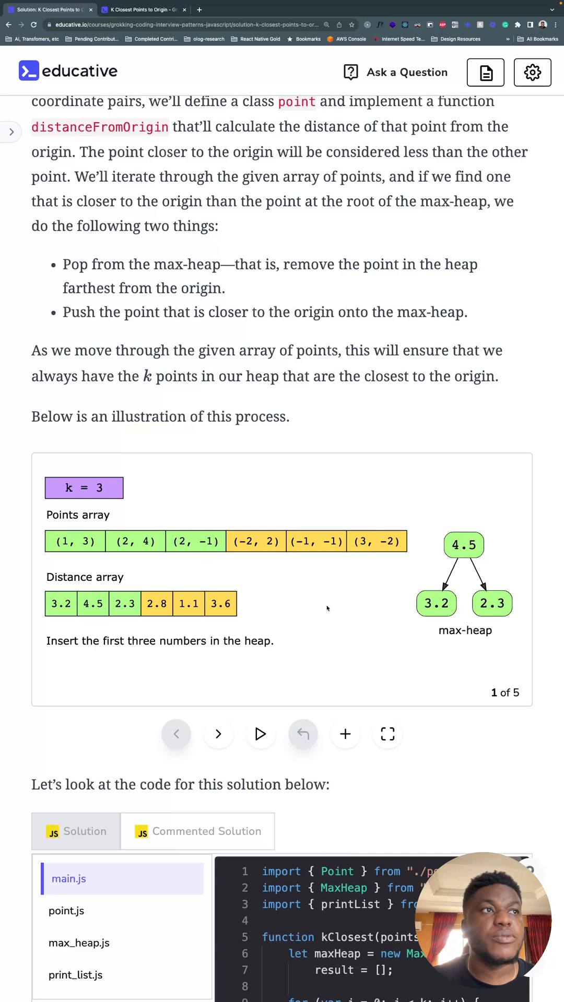
mouse_move(273, 563)
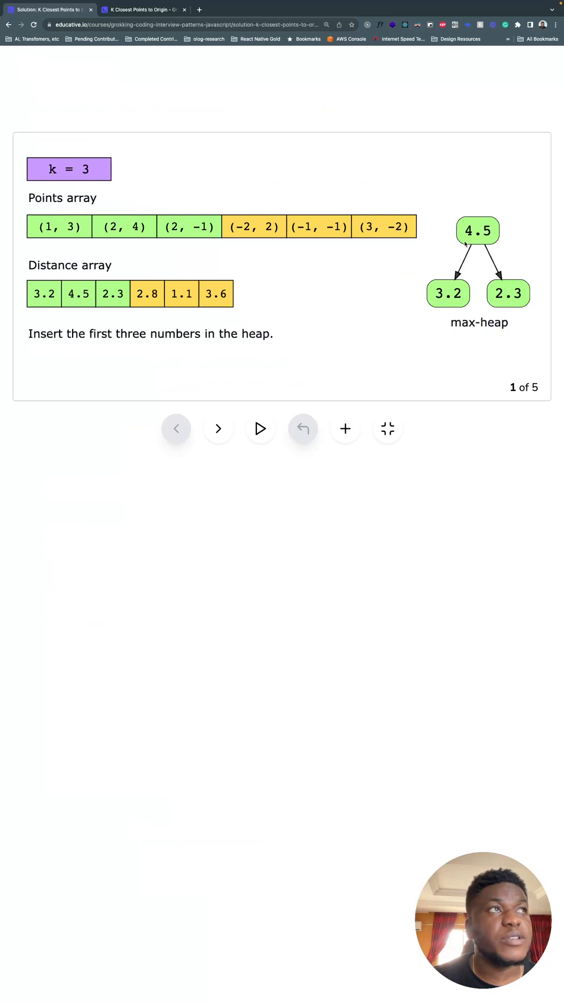
- Step the heap illustration to step 2, return to step 1, and reach step 2 again
left_click(218, 428)
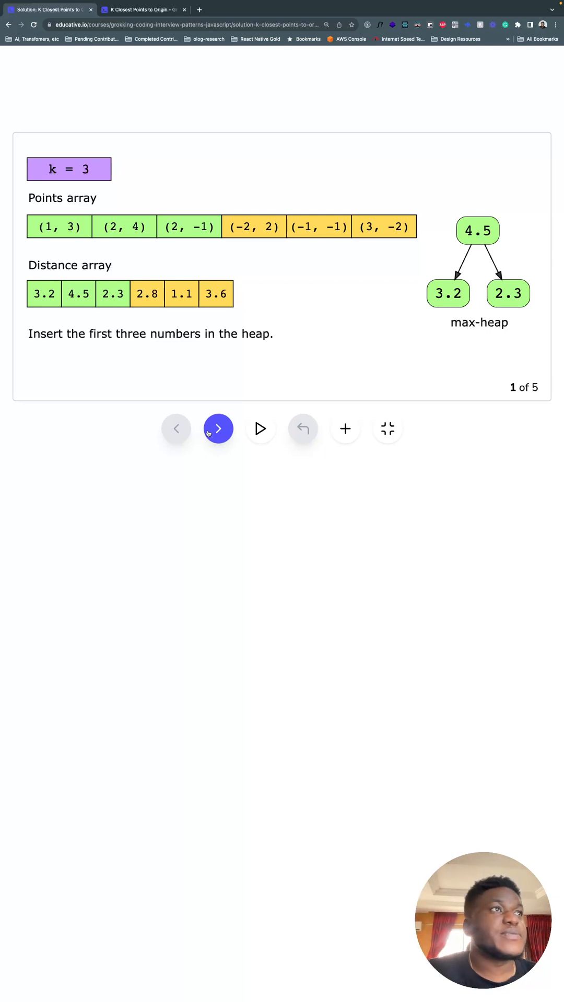
left_click(218, 428)
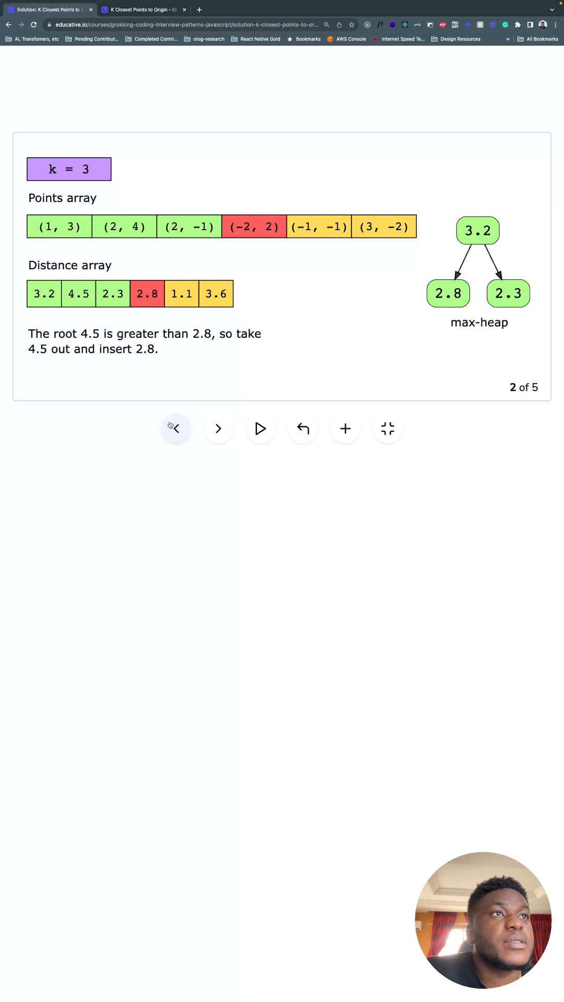
left_click(176, 428)
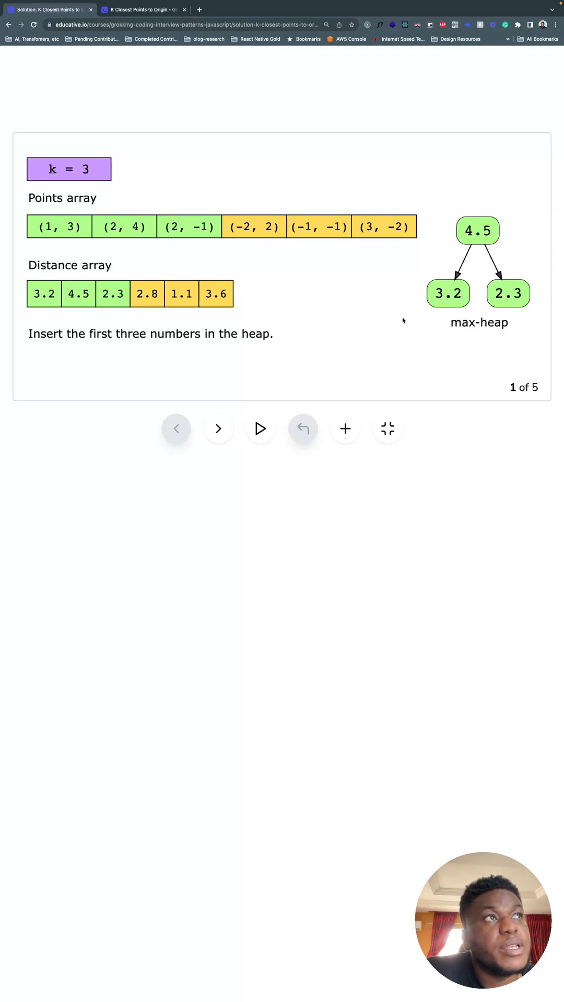
left_click(218, 428)
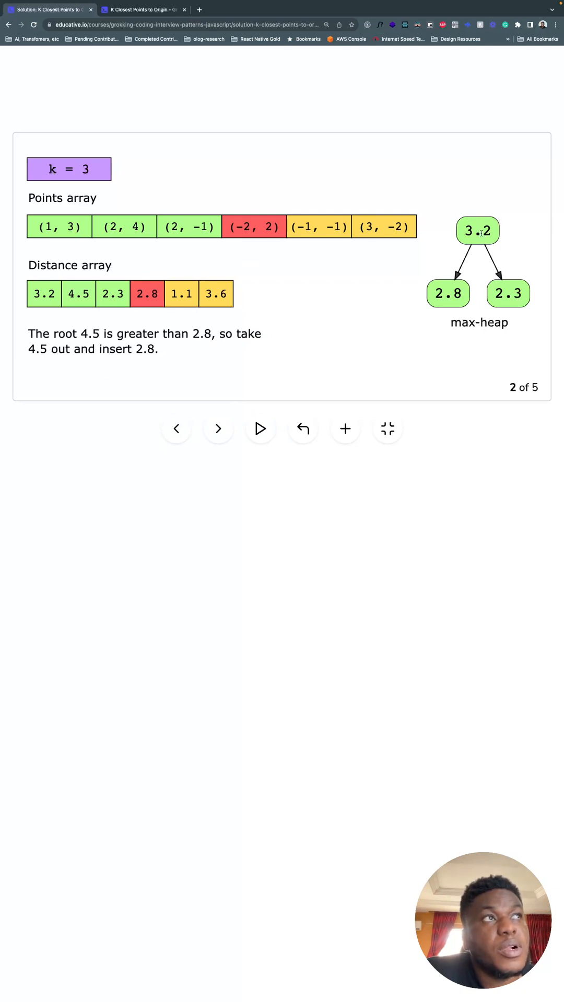
mouse_move(435, 261)
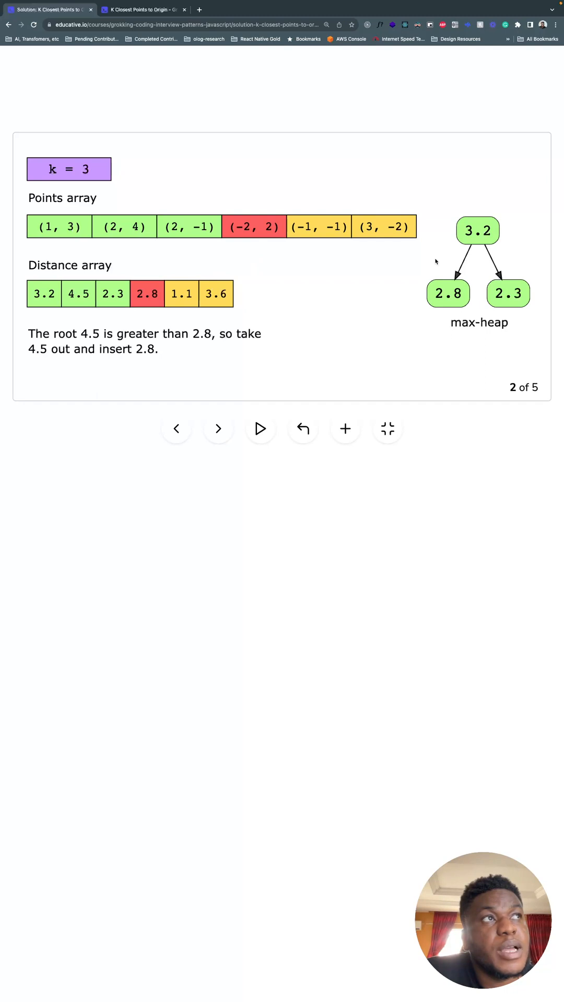
- Continue through step 3 to the final slide showing the k closest points
left_click(219, 428)
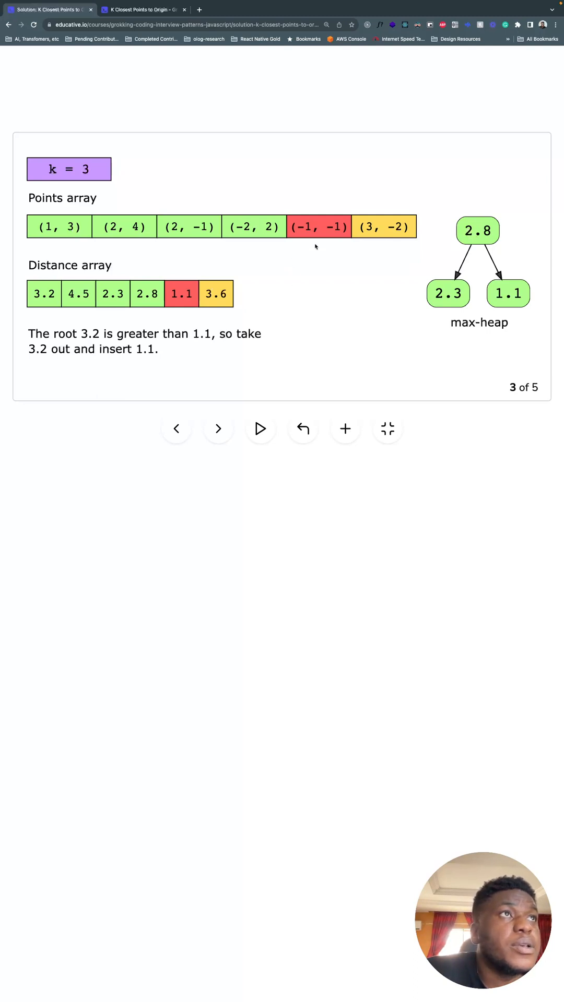
mouse_move(525, 220)
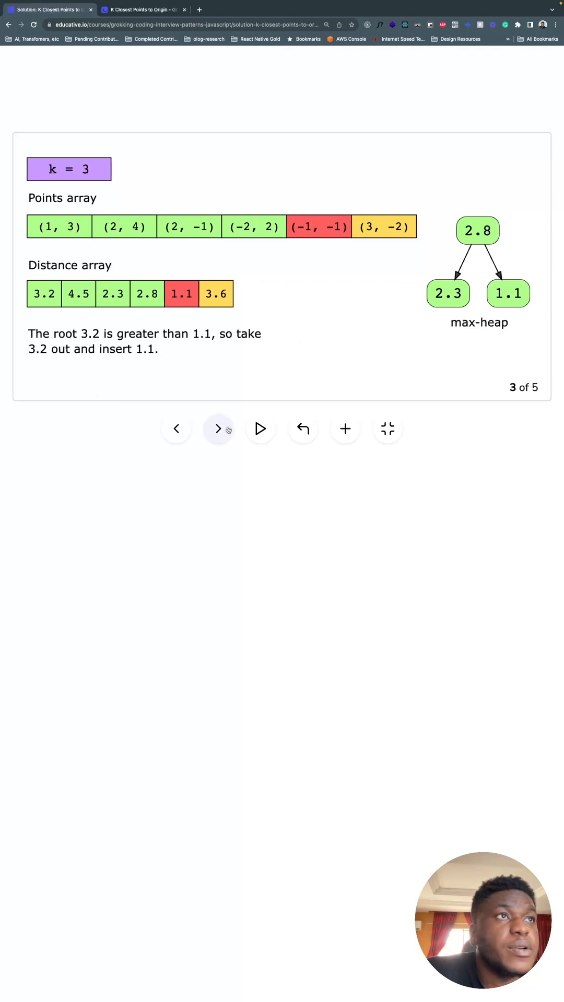
left_click(218, 429)
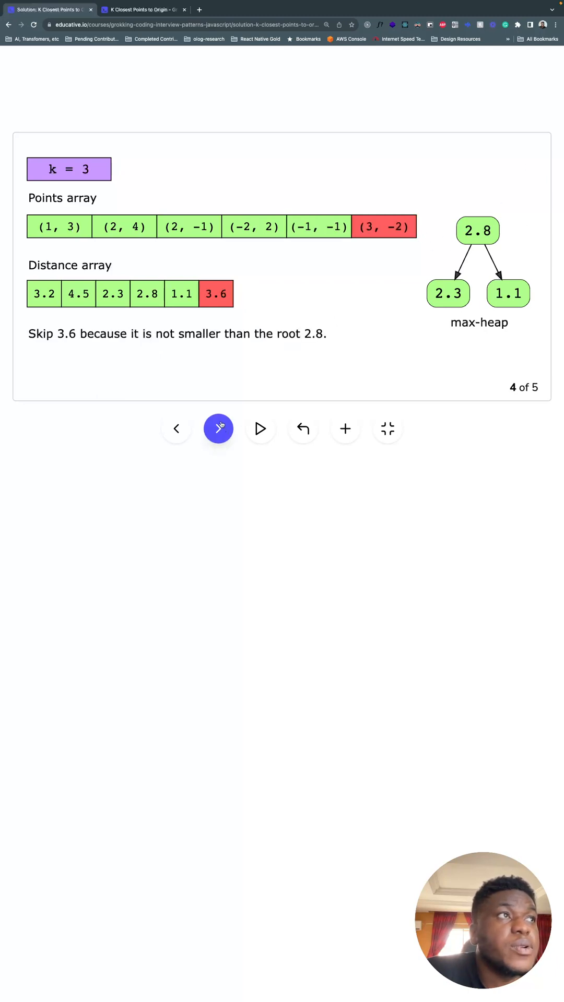
left_click(218, 429)
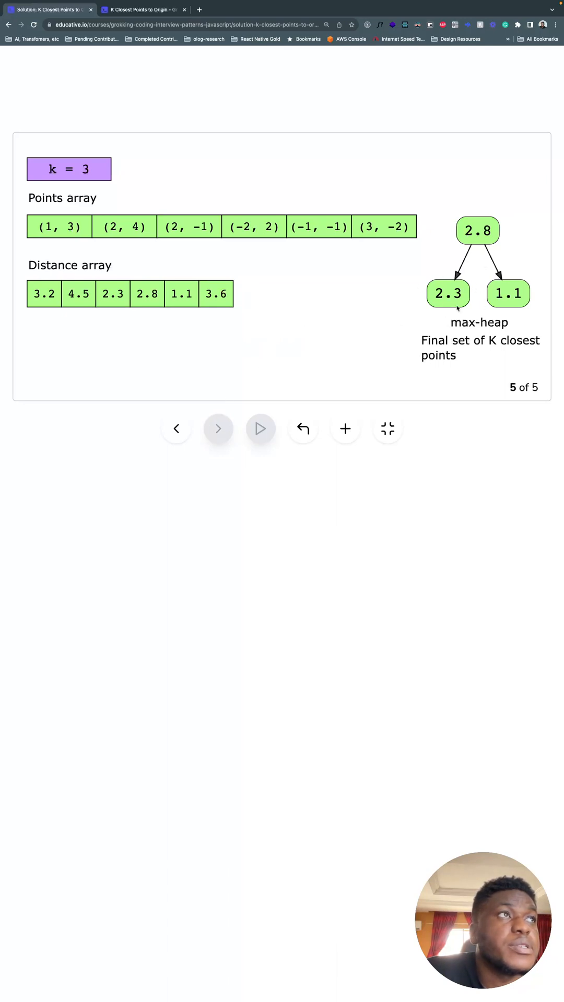
mouse_move(477, 235)
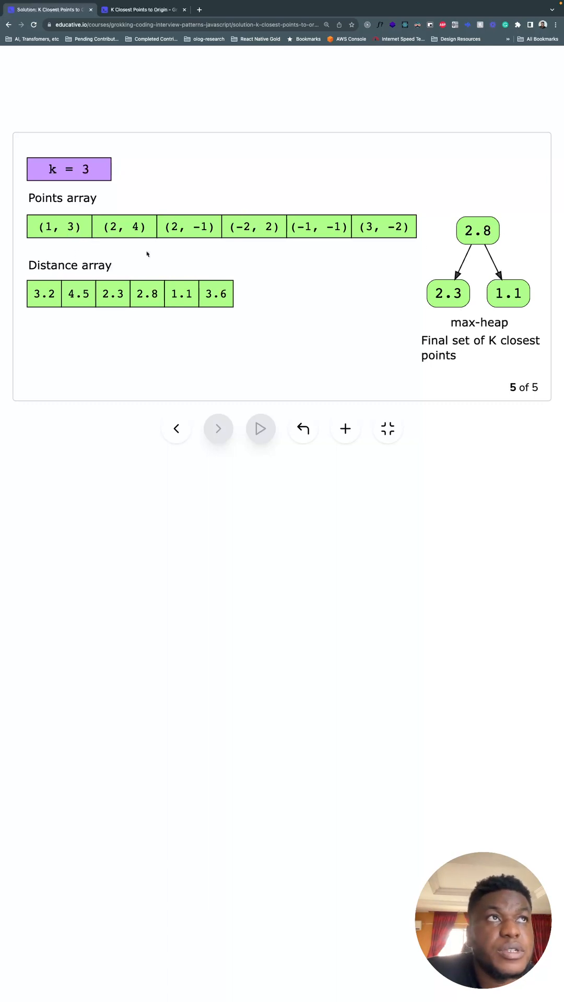
mouse_move(322, 338)
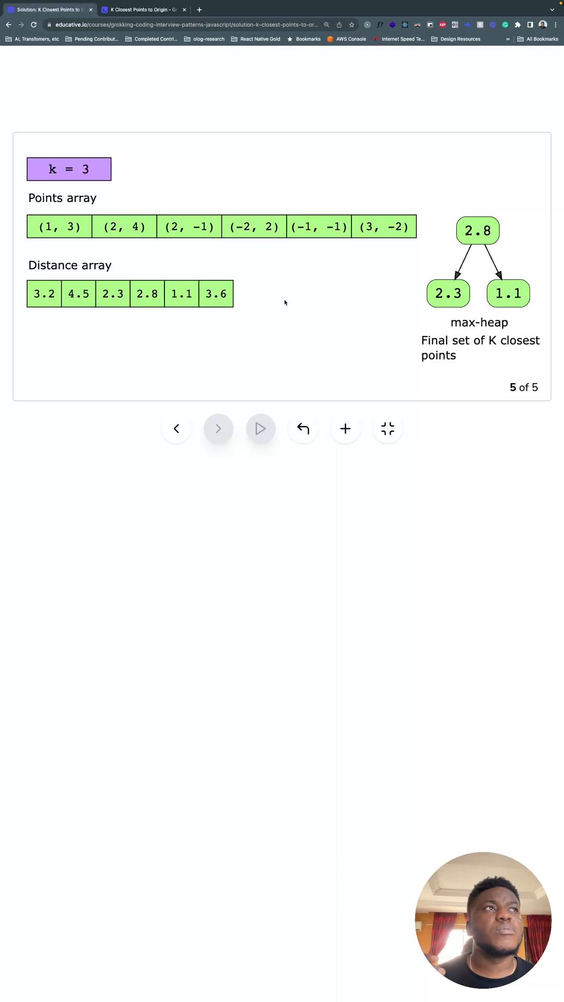
mouse_move(300, 300)
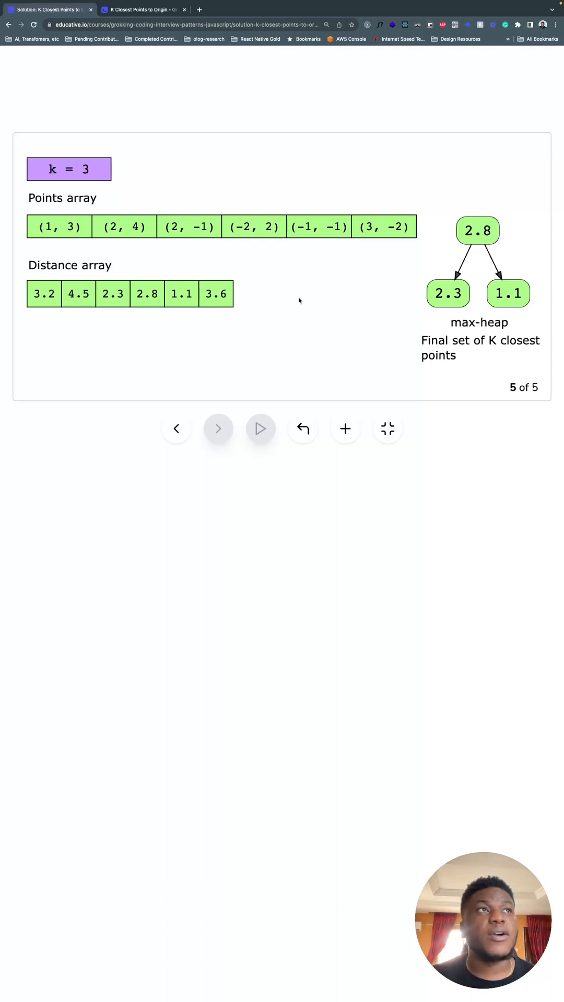
mouse_move(400, 257)
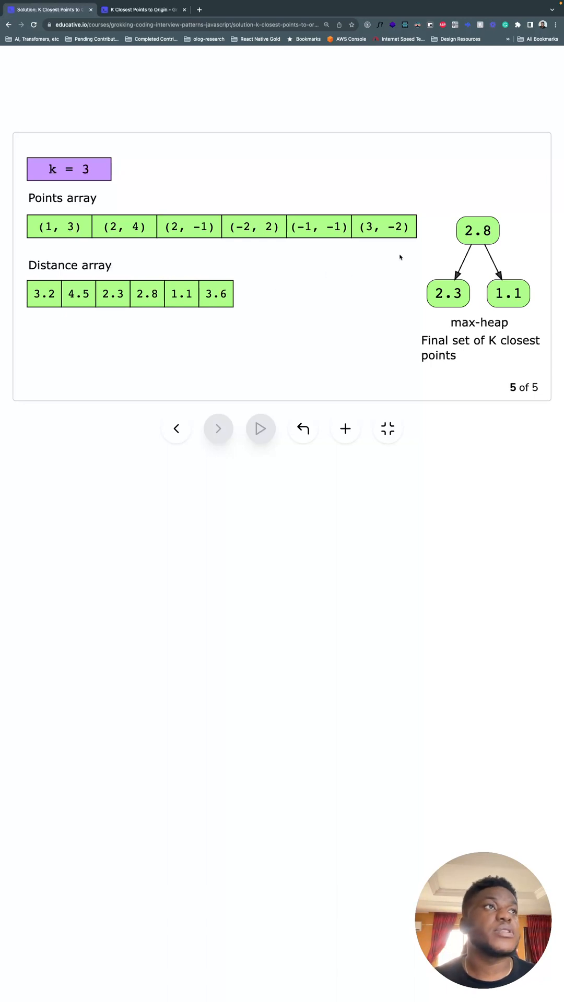
mouse_move(403, 318)
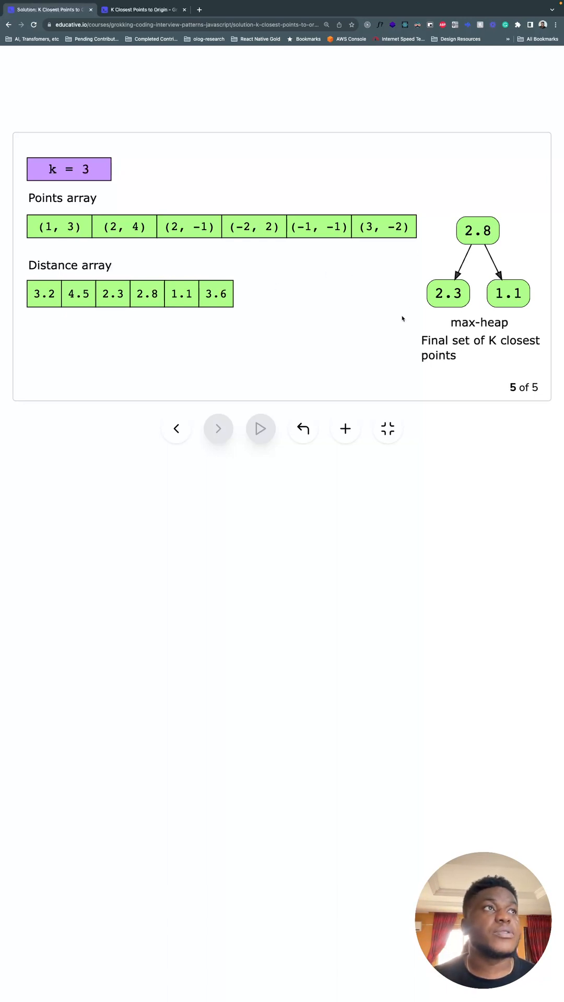
mouse_move(321, 363)
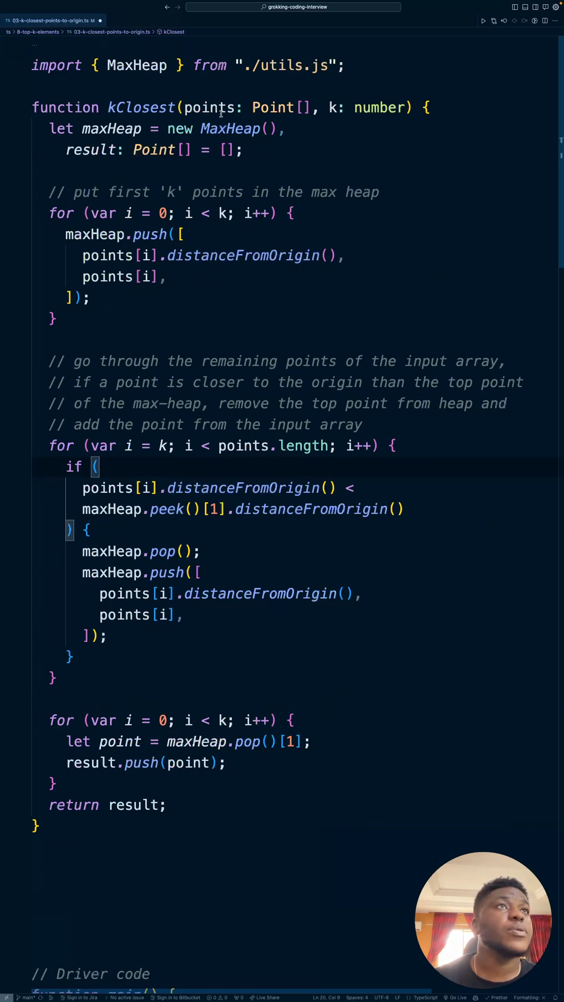
- Highlight uses of the points parameter and another identifier in the kClosest function, then clear them
double_click(141, 108)
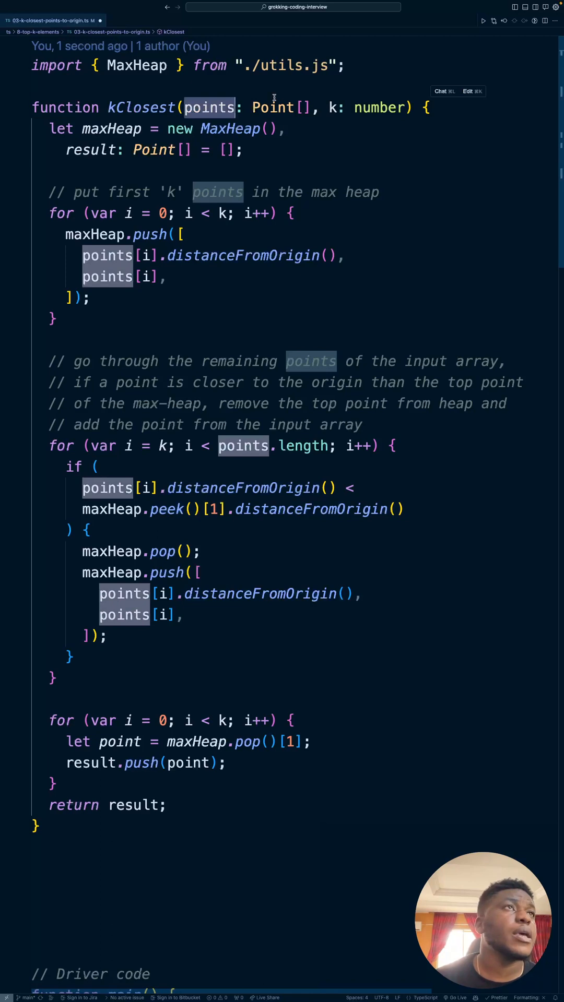
left_click(332, 106)
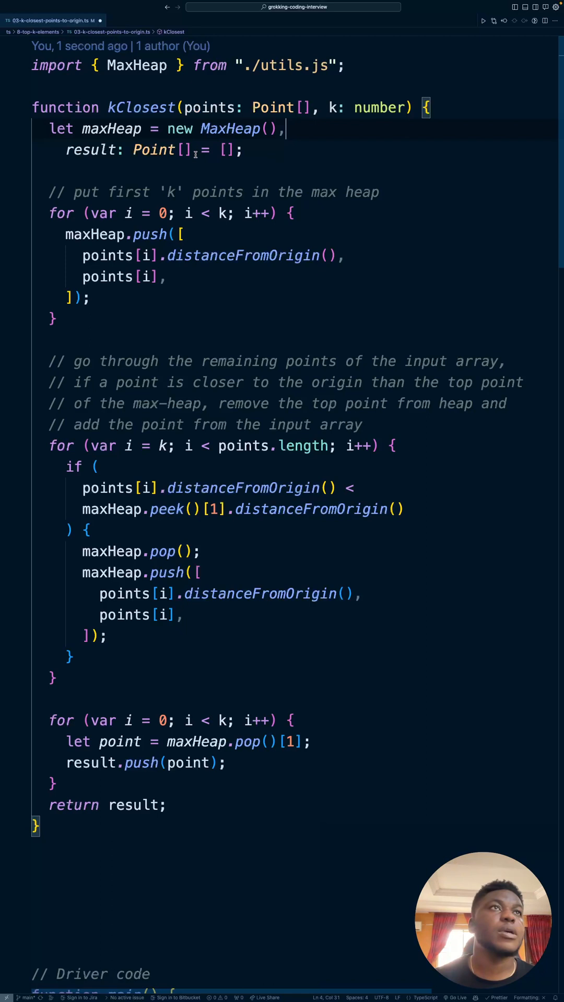
double_click(111, 128)
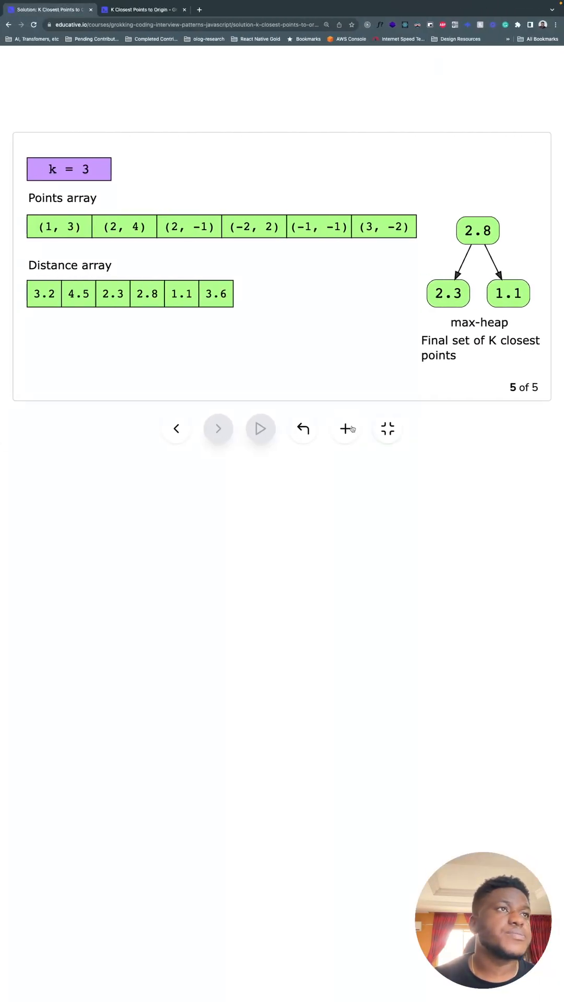
left_click(303, 428)
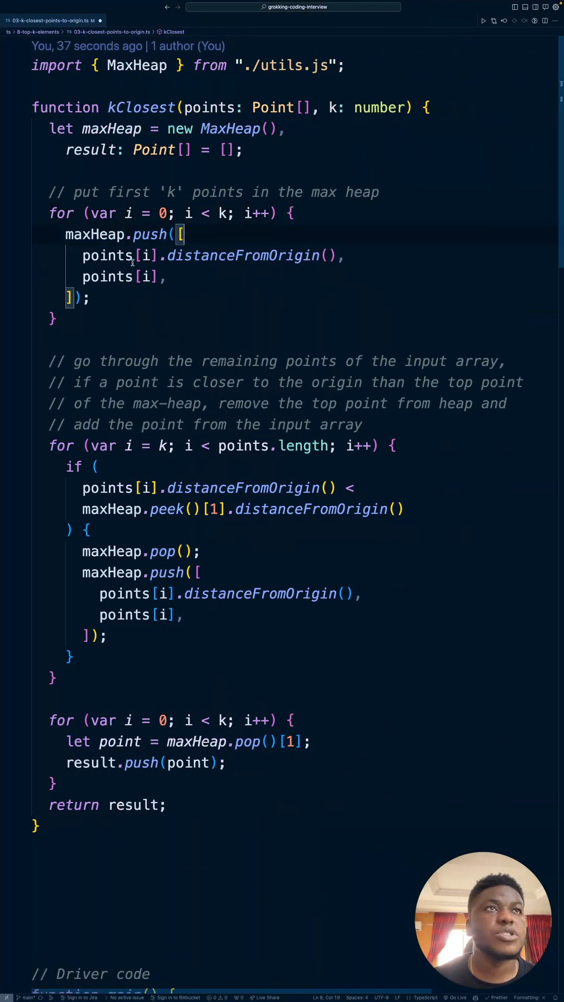
double_click(243, 256)
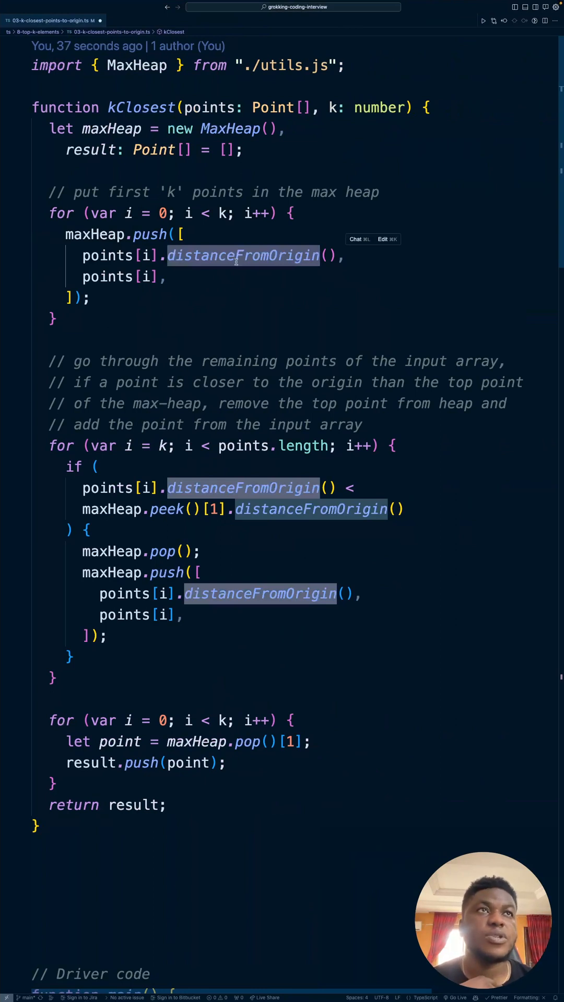
mouse_move(243, 255)
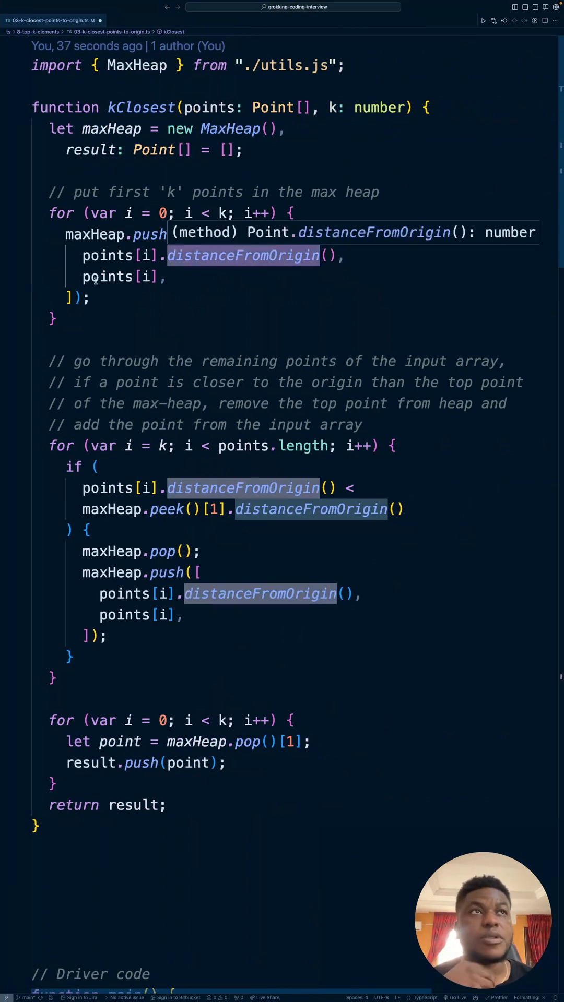
mouse_move(146, 255)
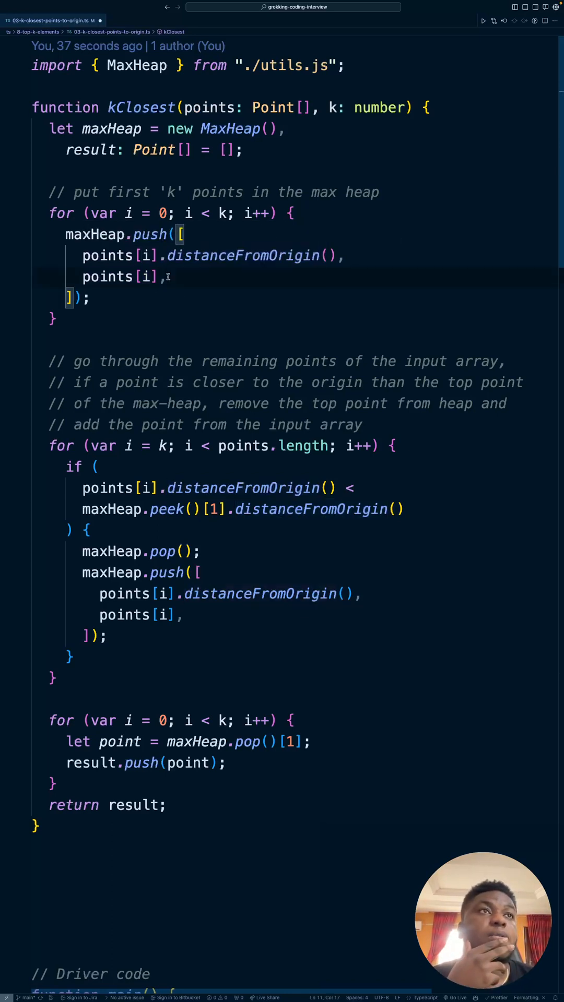
mouse_move(107, 276)
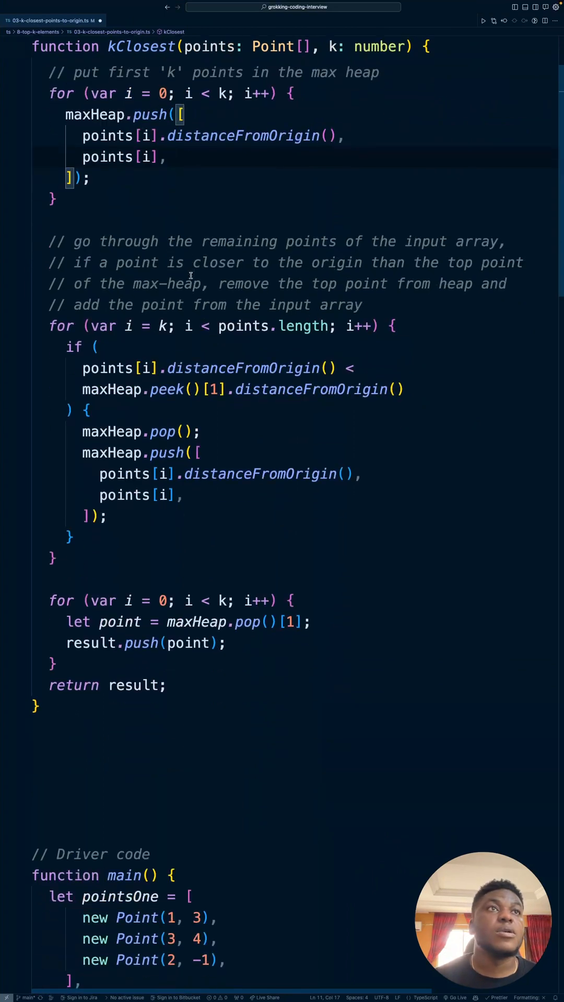
mouse_move(186, 268)
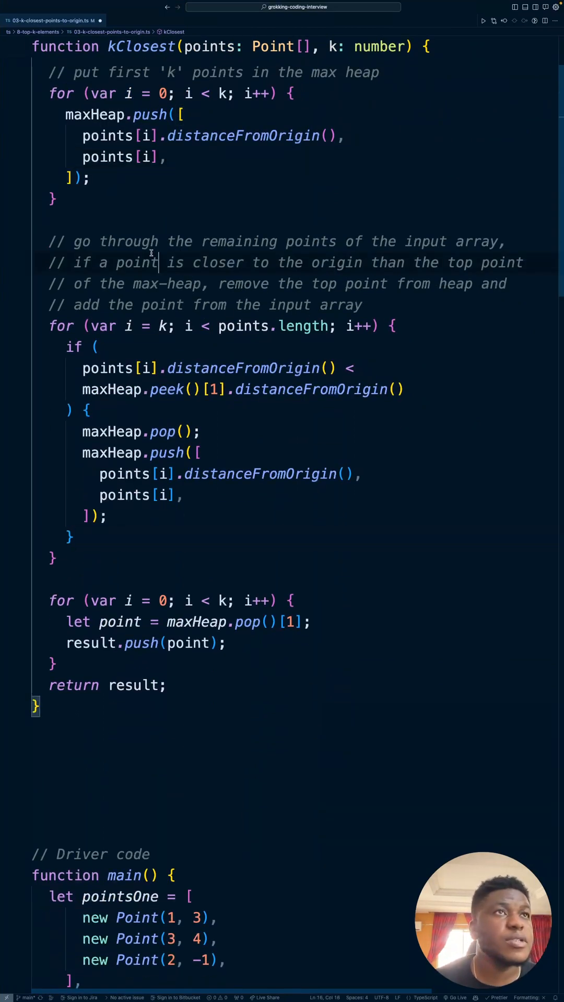
left_click_drag(156, 263, 491, 241)
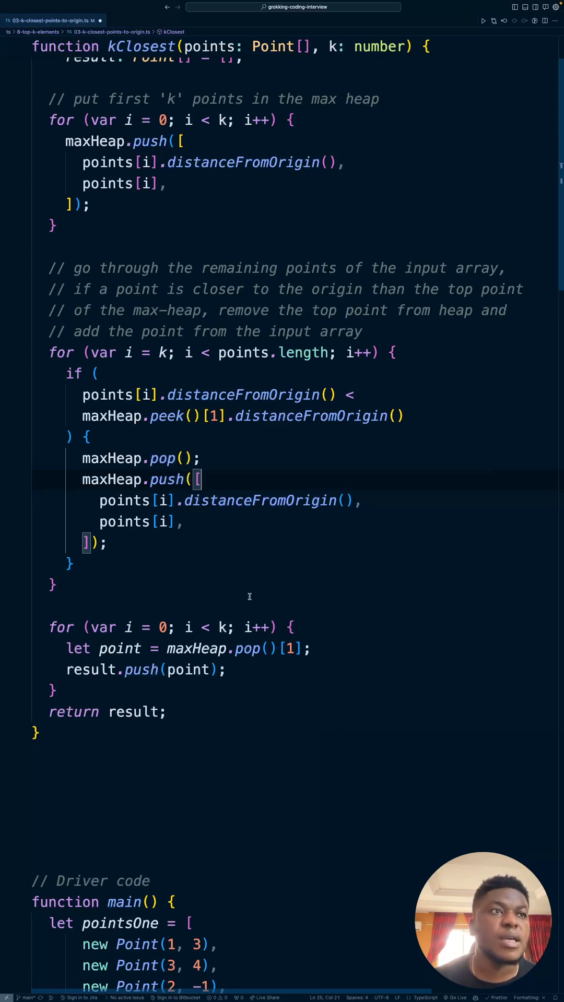
mouse_move(229, 590)
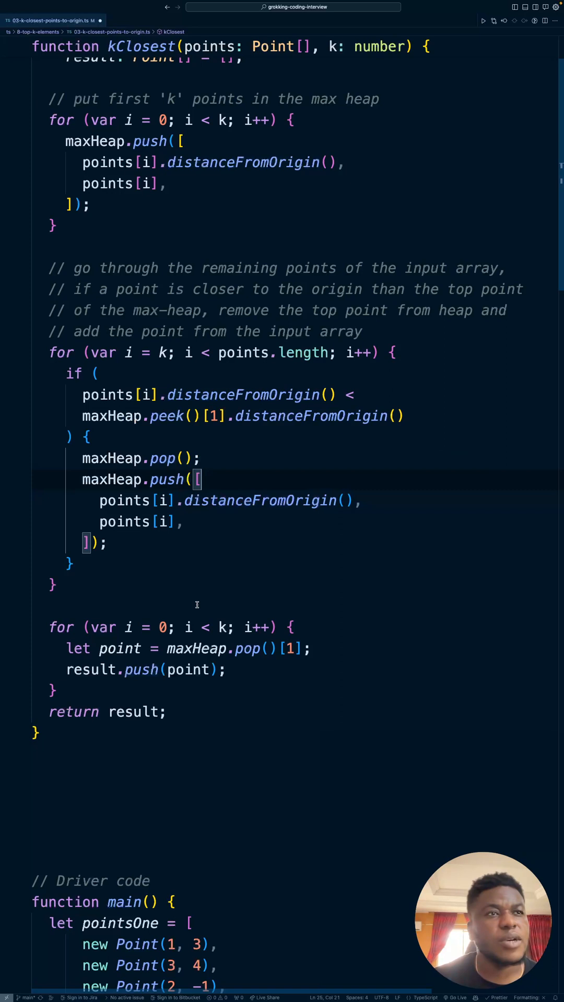
scroll("down", 3)
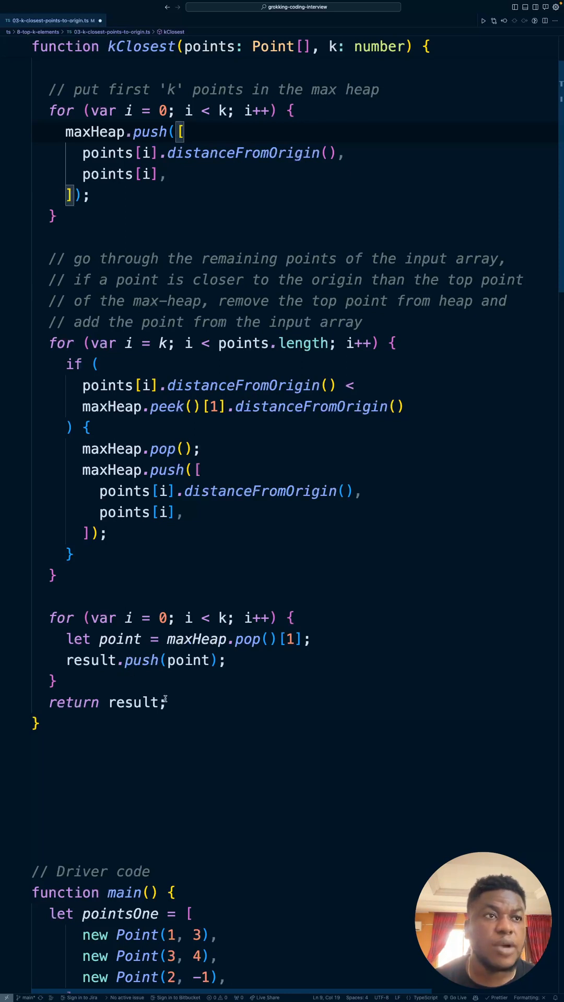
left_click(132, 703)
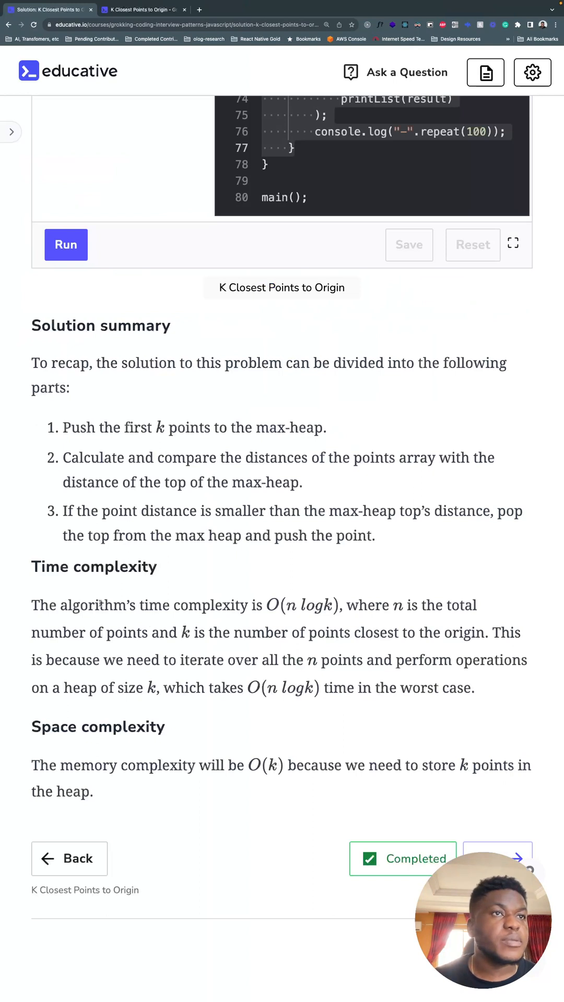
- Highlight the Time complexity sentences explaining what k means and why all n points are iterated
left_click_drag(35, 606, 335, 605)
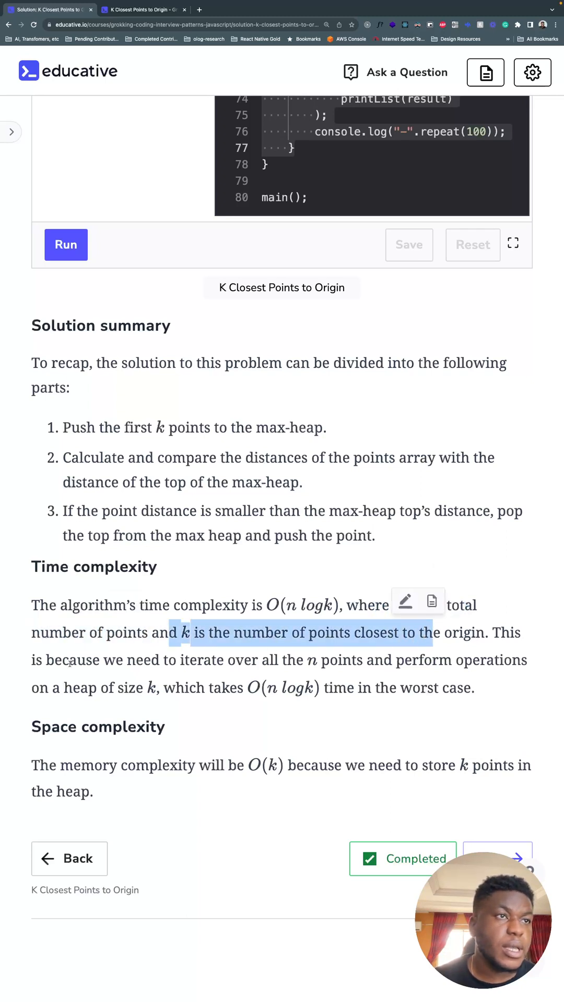
left_click_drag(183, 633, 406, 660)
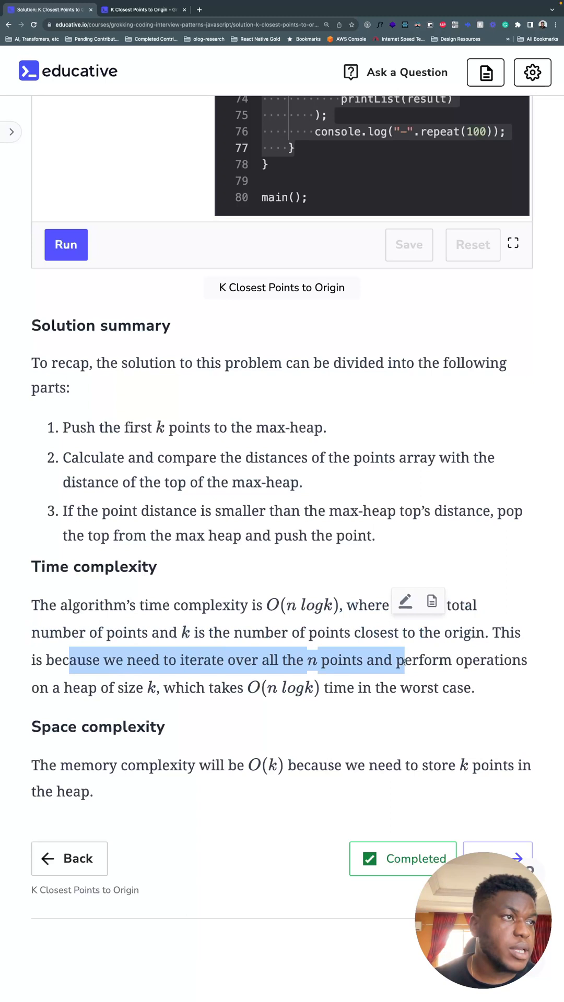